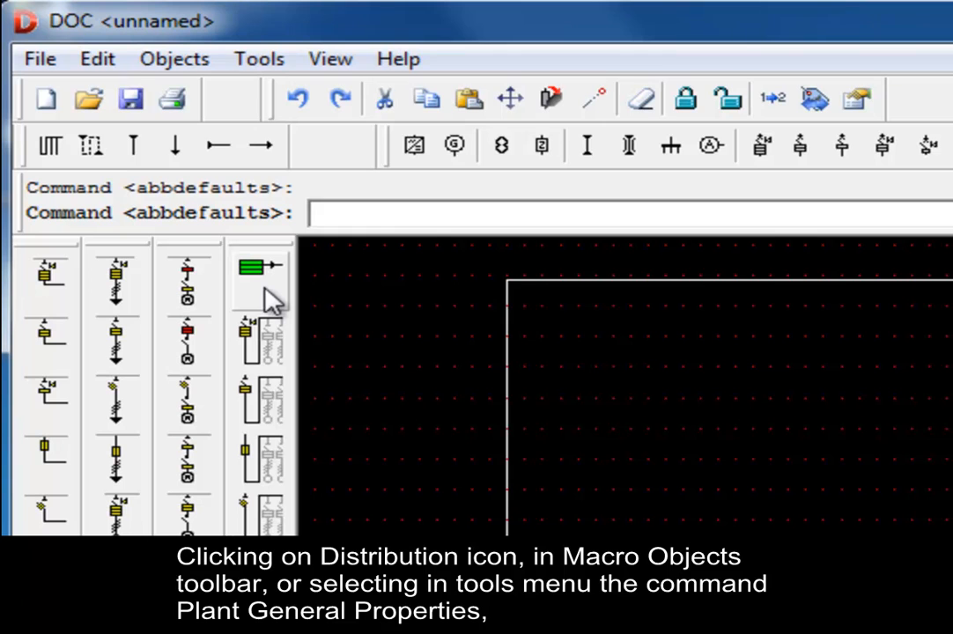
mouse_move(261, 267)
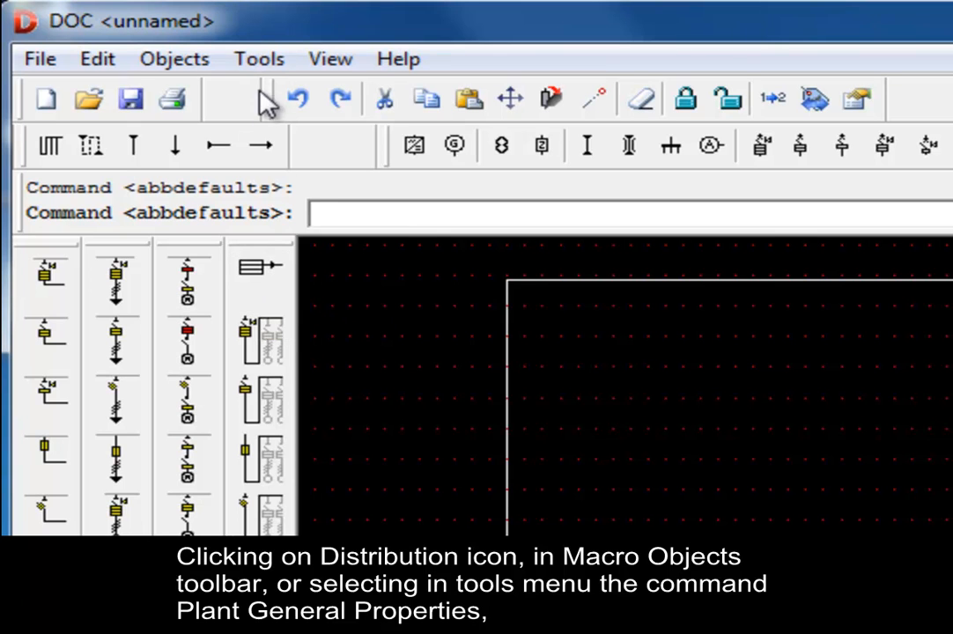
Step: Show the Tools menu listing Plant general properties
left_click(258, 58)
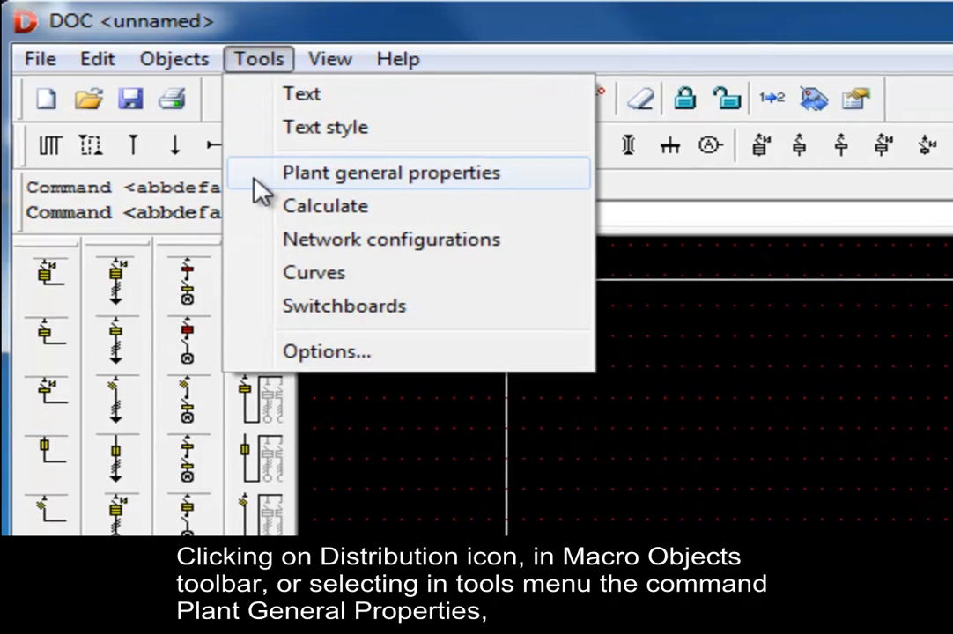
Step: Bring up Plant general properties with the LV Distribution supply at 6 kA
left_click(389, 173)
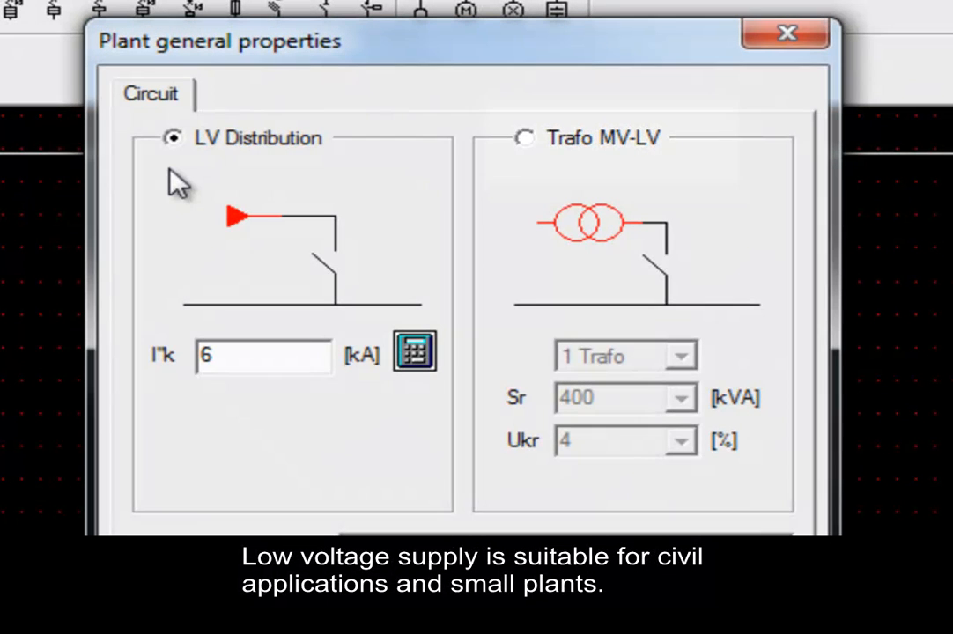
Step: Set the LV Distribution supply's three-phase short-circuit current to 15 kA
left_click(172, 138)
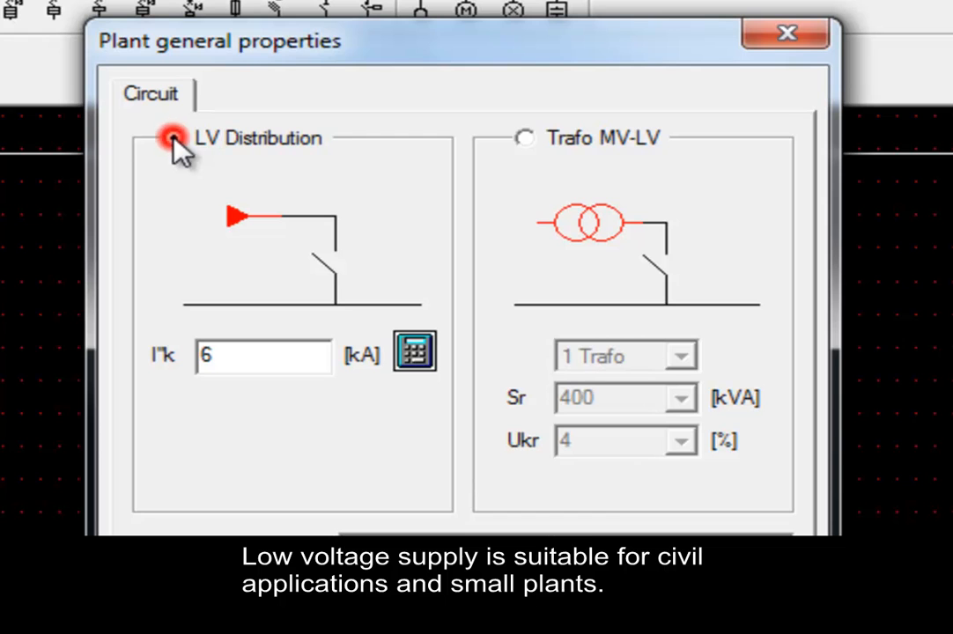
left_click(173, 137)
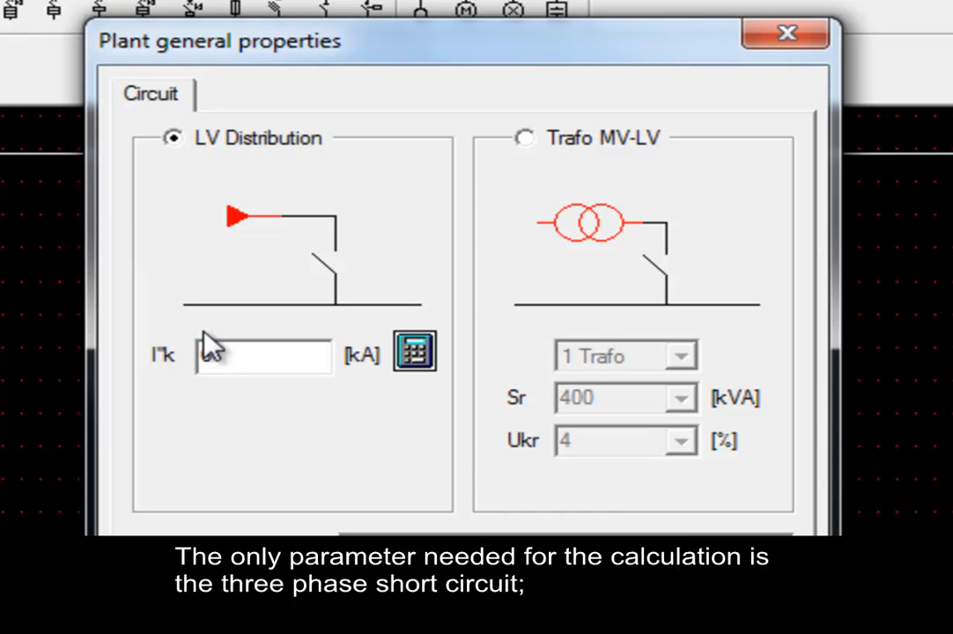
type("6")
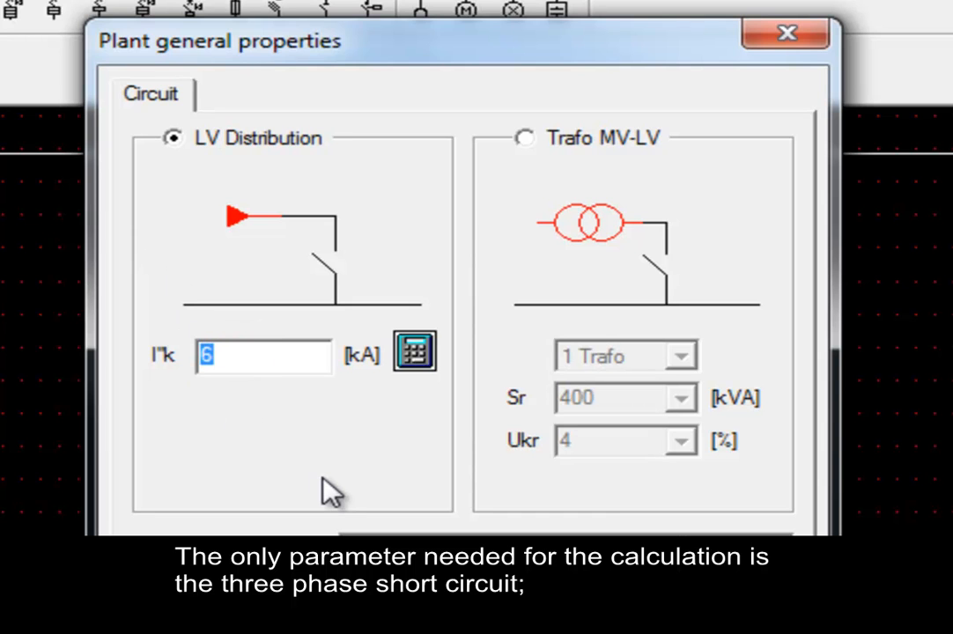
type("15")
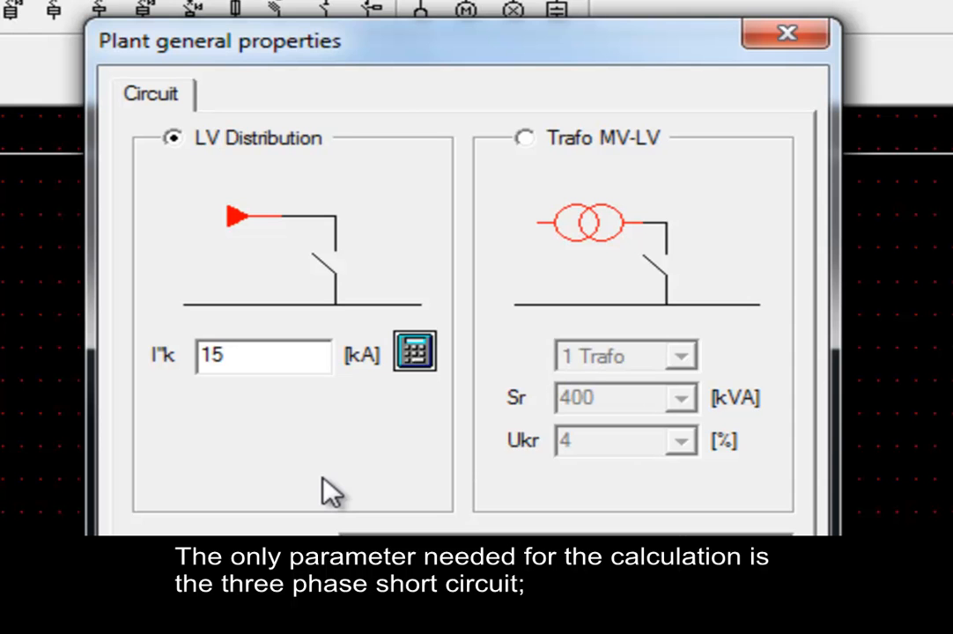
mouse_move(368, 451)
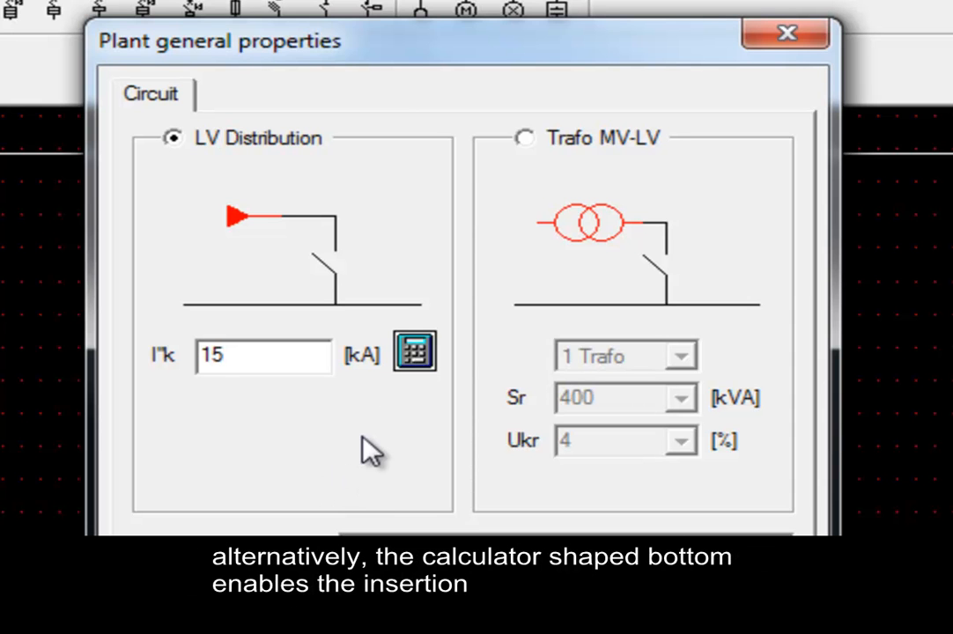
scroll("down", 3)
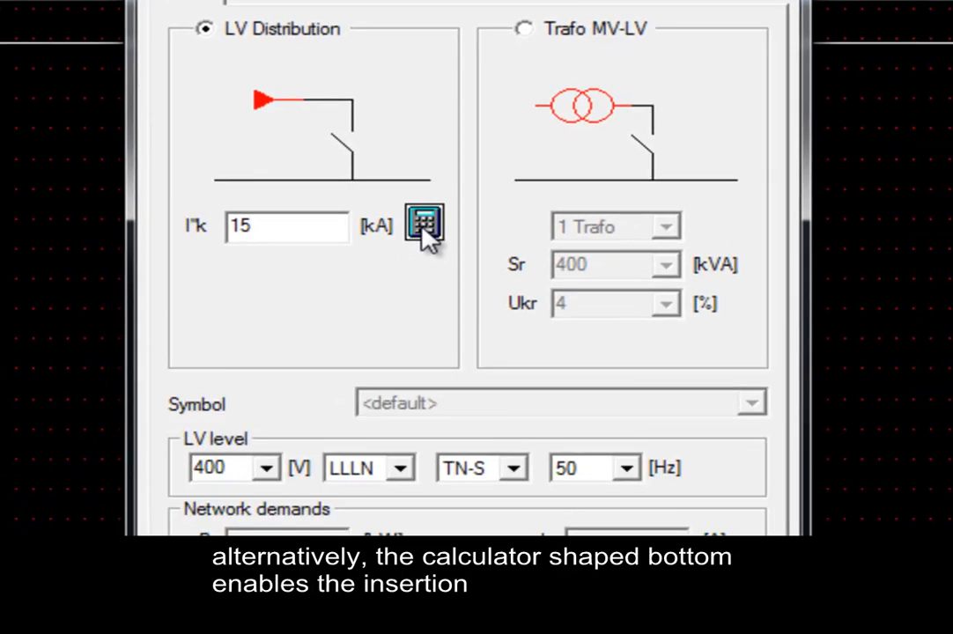
Step: In the Ik calculator, try known apparent power, keep known impedance and confirm
left_click(425, 226)
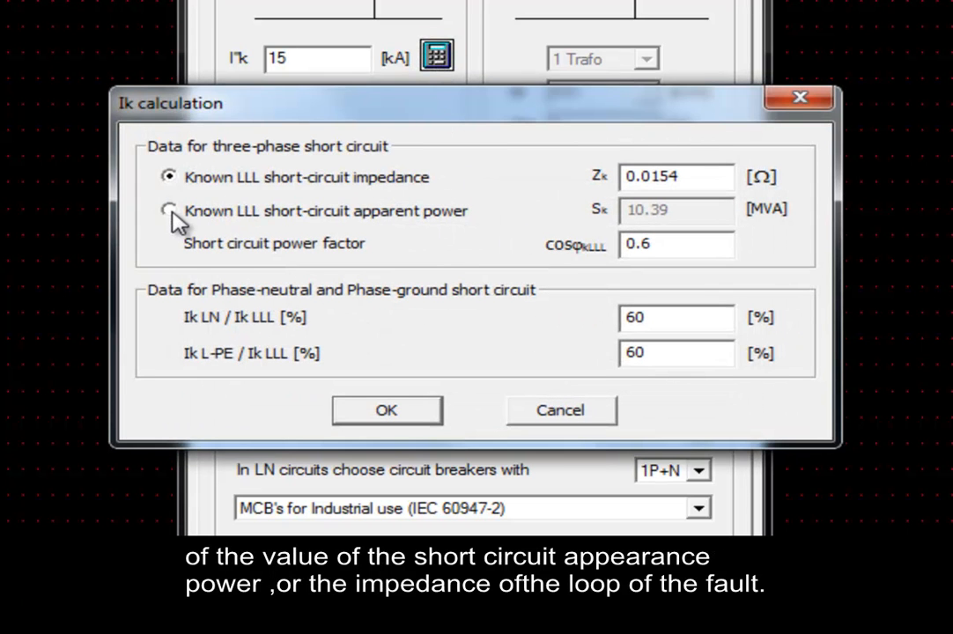
left_click(169, 211)
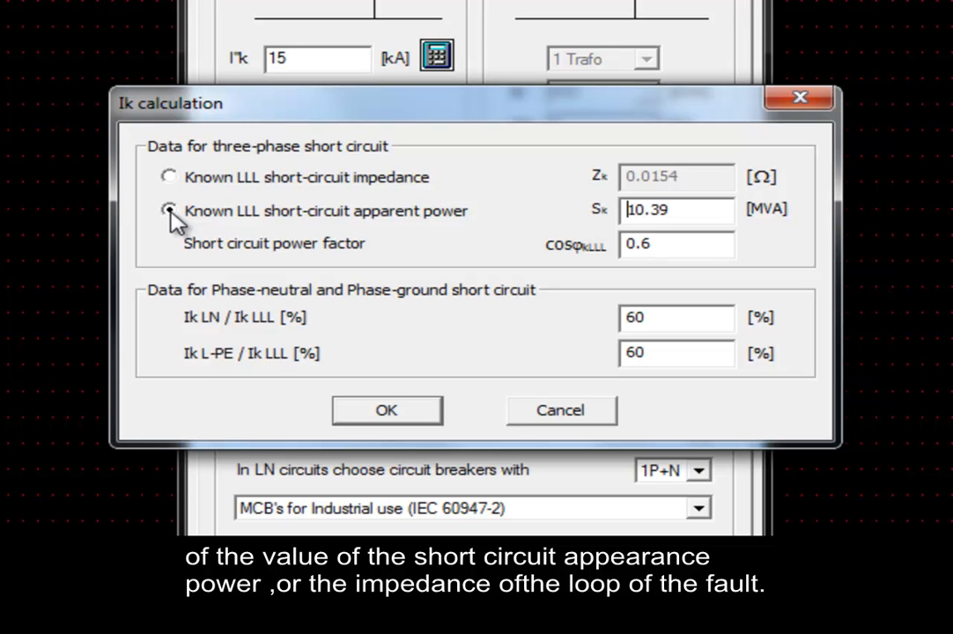
left_click(169, 177)
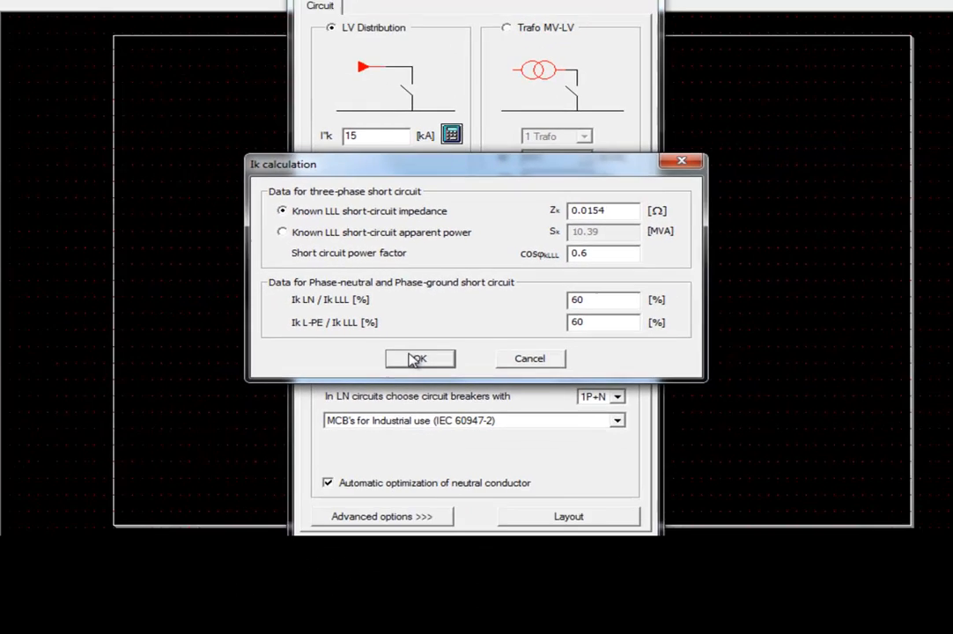
left_click(420, 359)
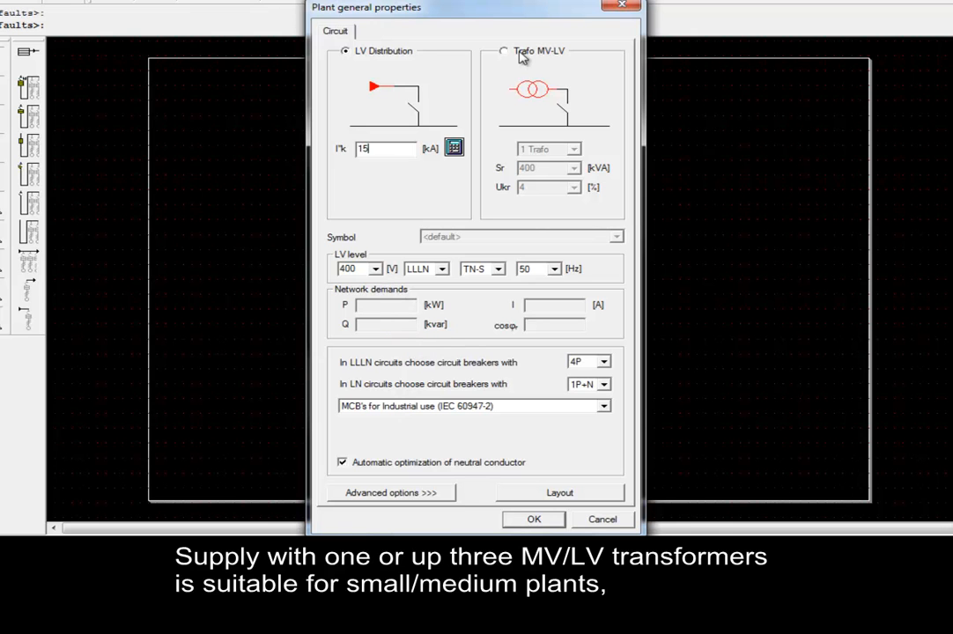
Step: Supply the plant from a single MV-LV transformer rated 630 kVA, 5% impedance
left_click(504, 49)
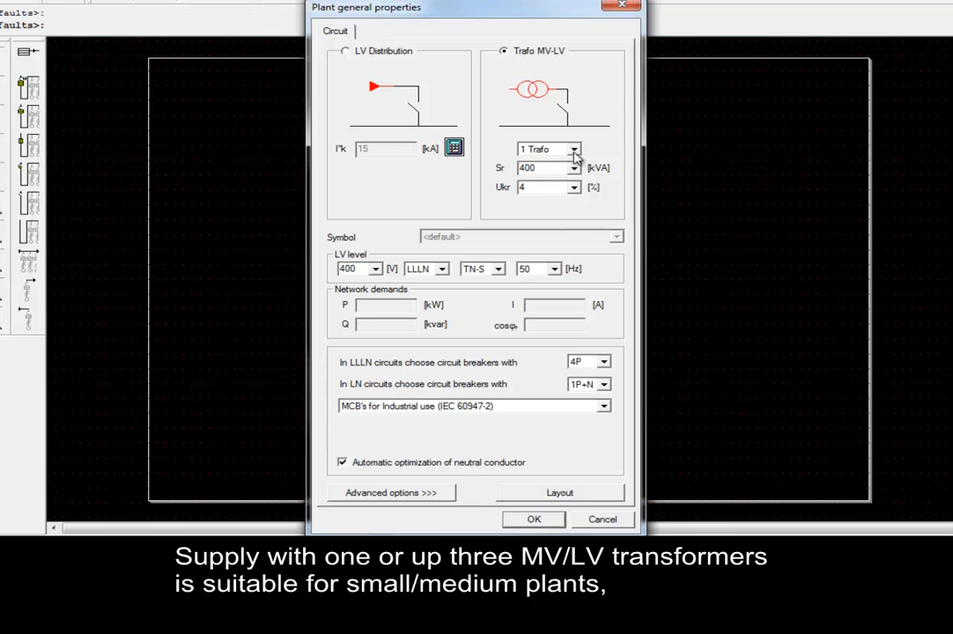
left_click(574, 148)
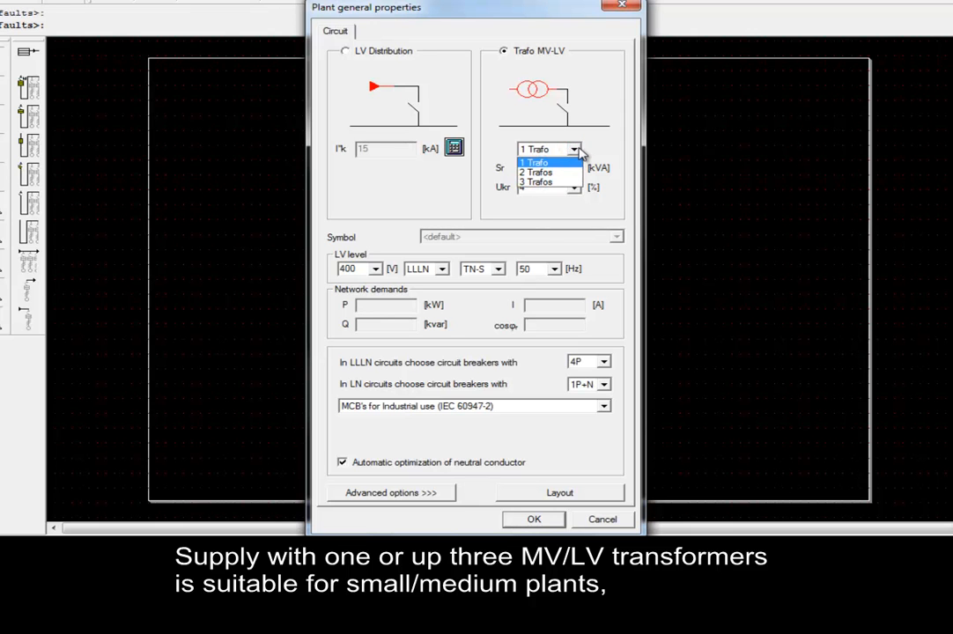
left_click(536, 162)
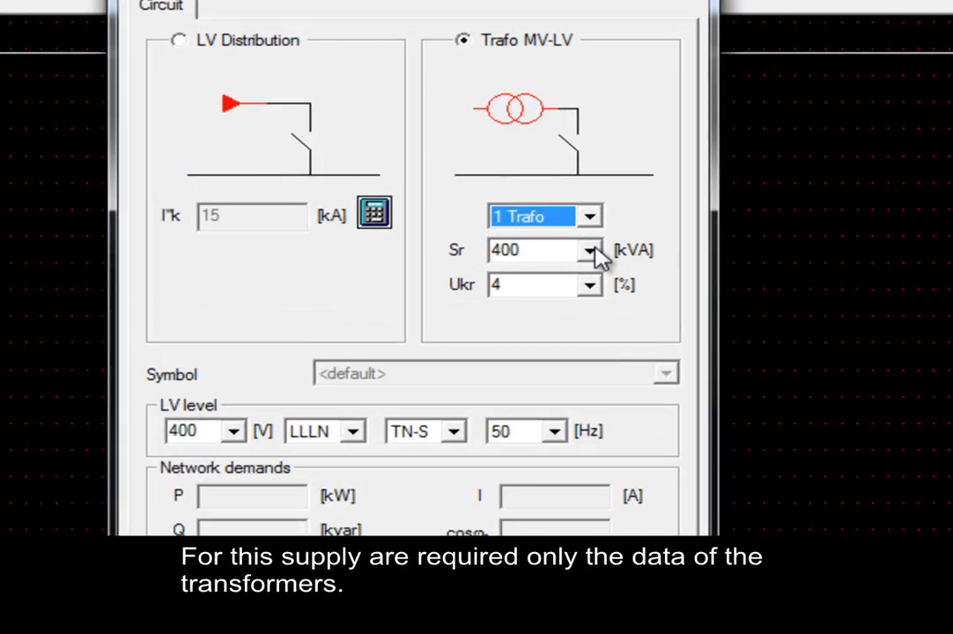
left_click(589, 250)
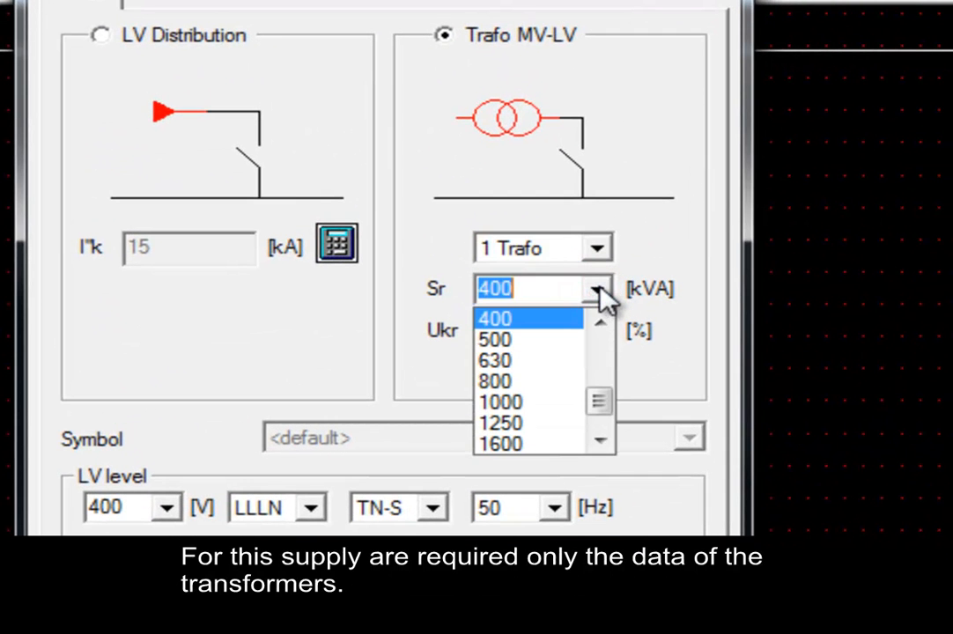
left_click(495, 360)
type("5")
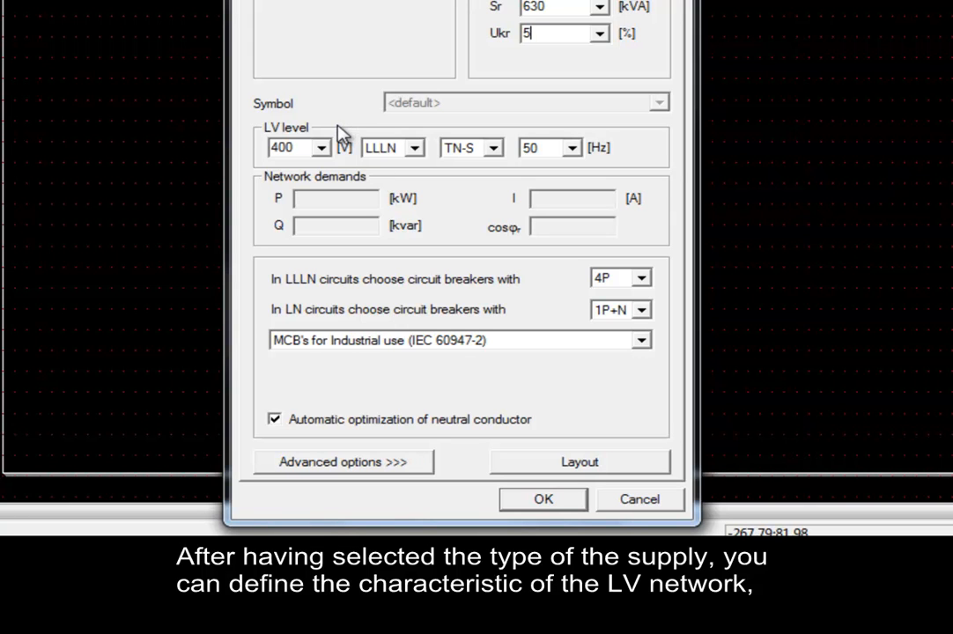
mouse_move(360, 125)
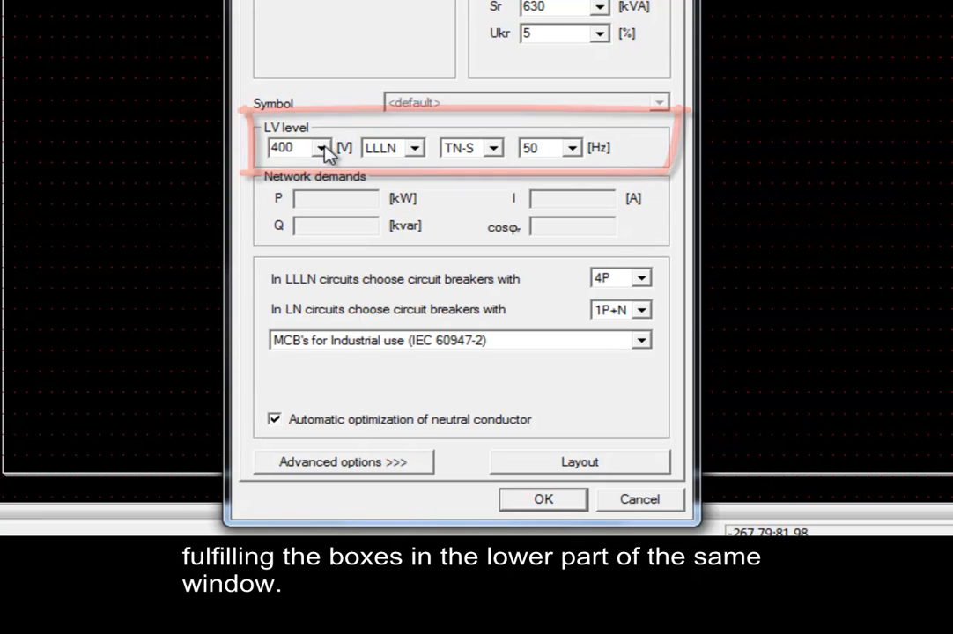
Step: Set the LV level to 440 V LLLN, TN-S distribution system, 50 Hz
left_click(324, 148)
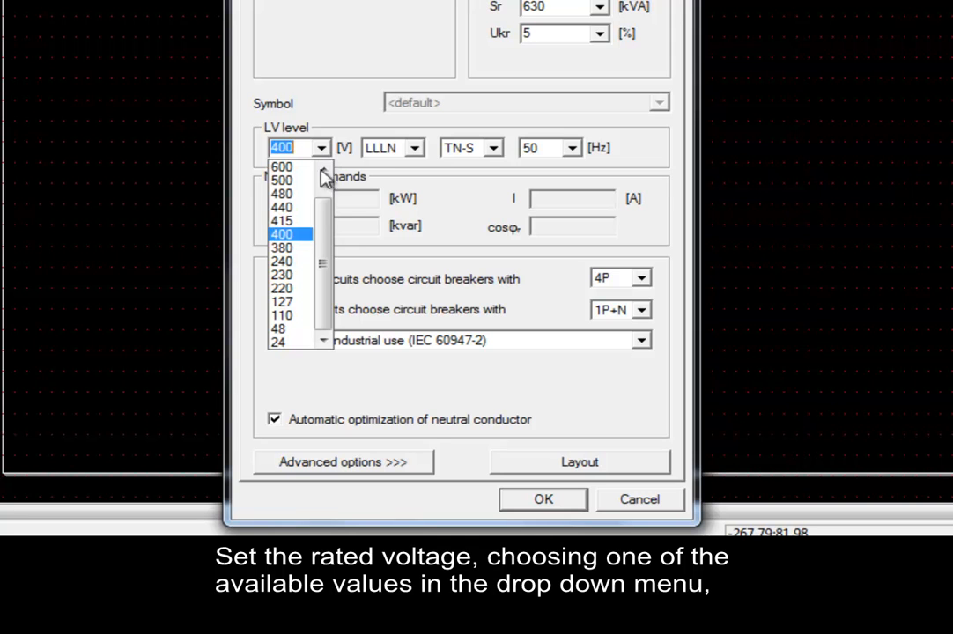
left_click(322, 170)
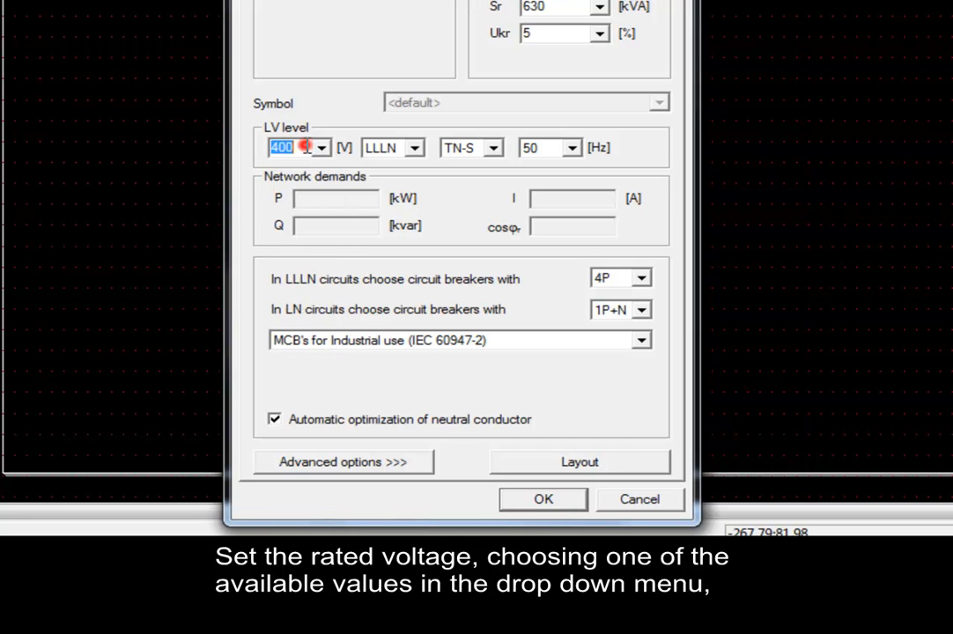
type("440")
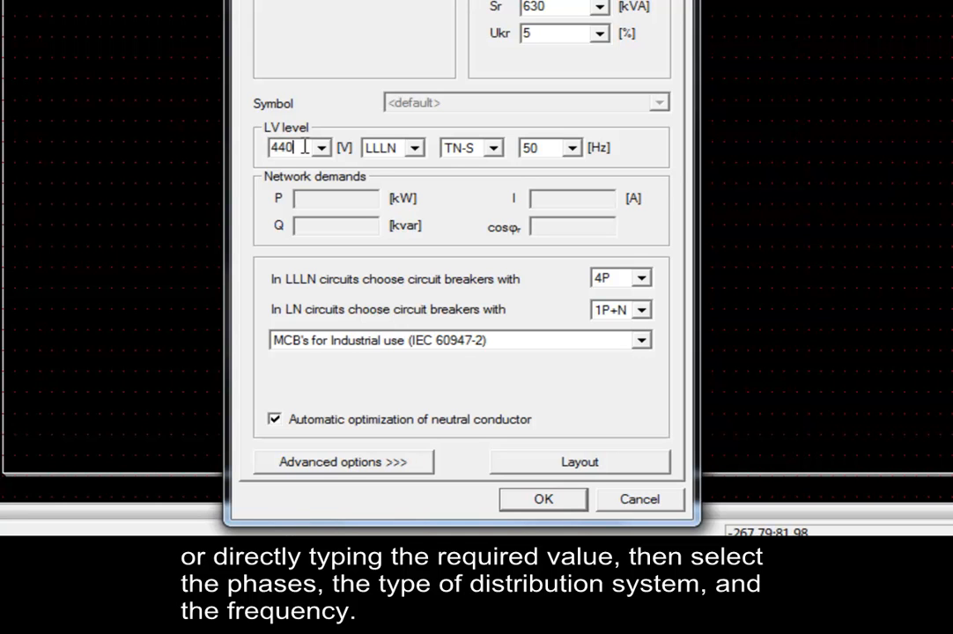
mouse_move(432, 162)
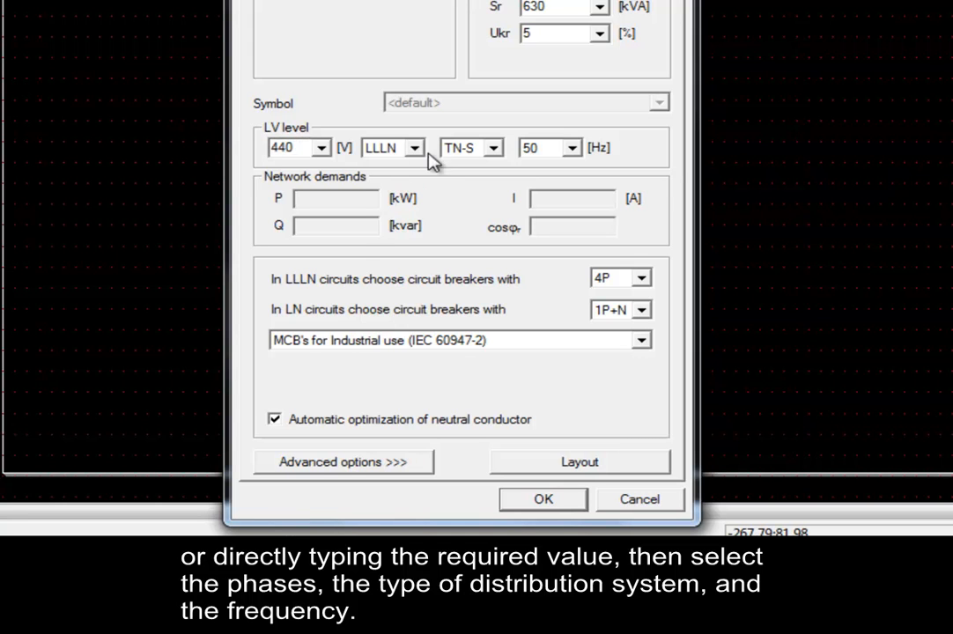
left_click(384, 148)
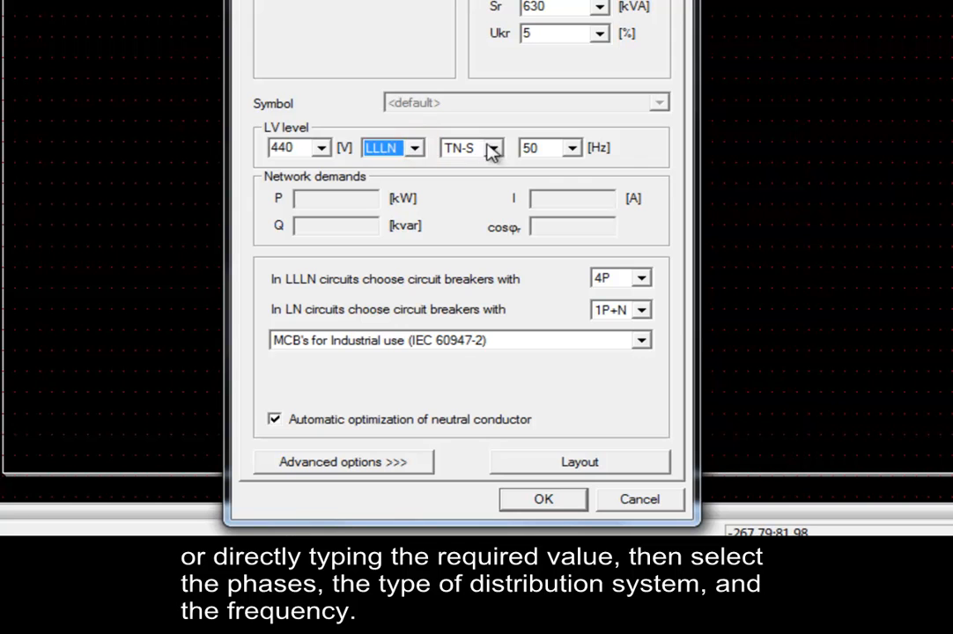
left_click(472, 148)
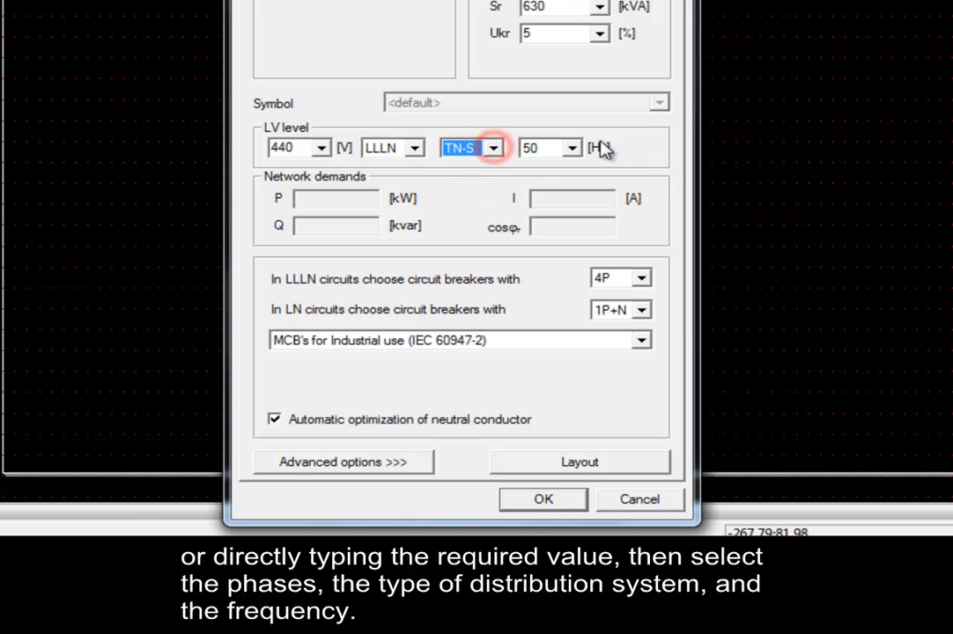
left_click(575, 148)
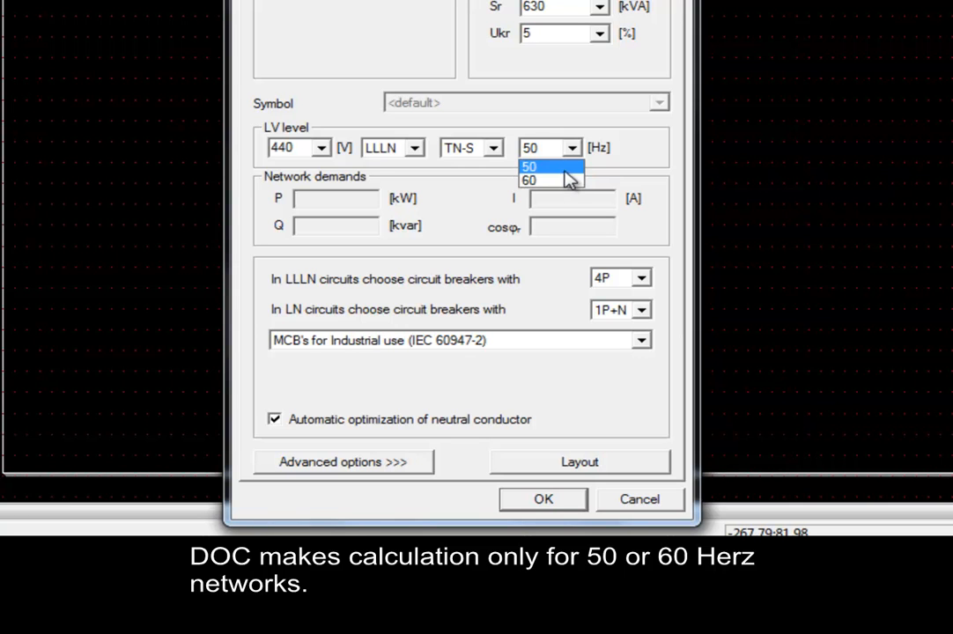
left_click(528, 166)
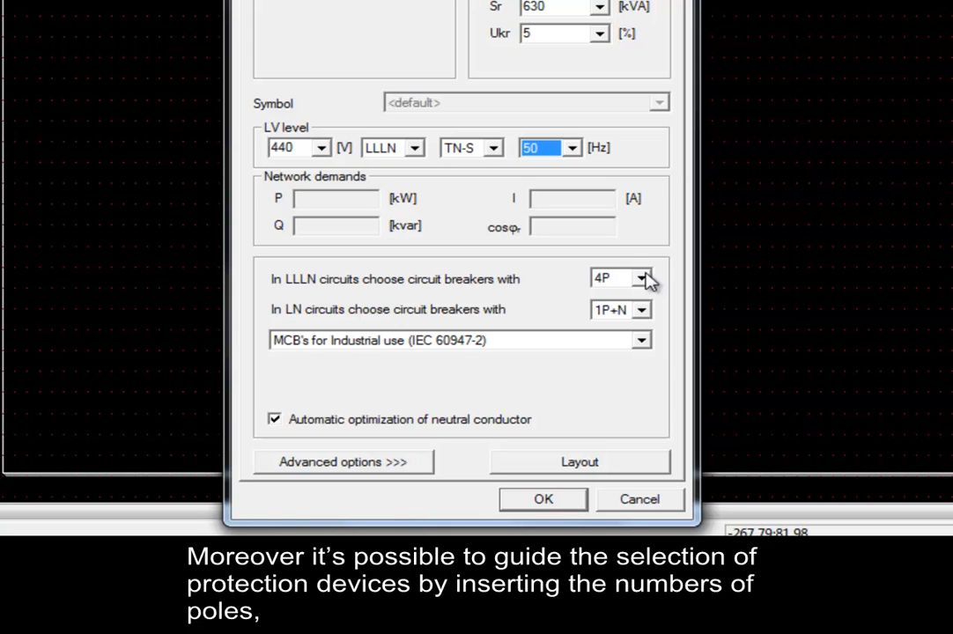
Step: Use 4P breakers for LLLN circuits and 1P+N breakers for LN circuits
left_click(663, 278)
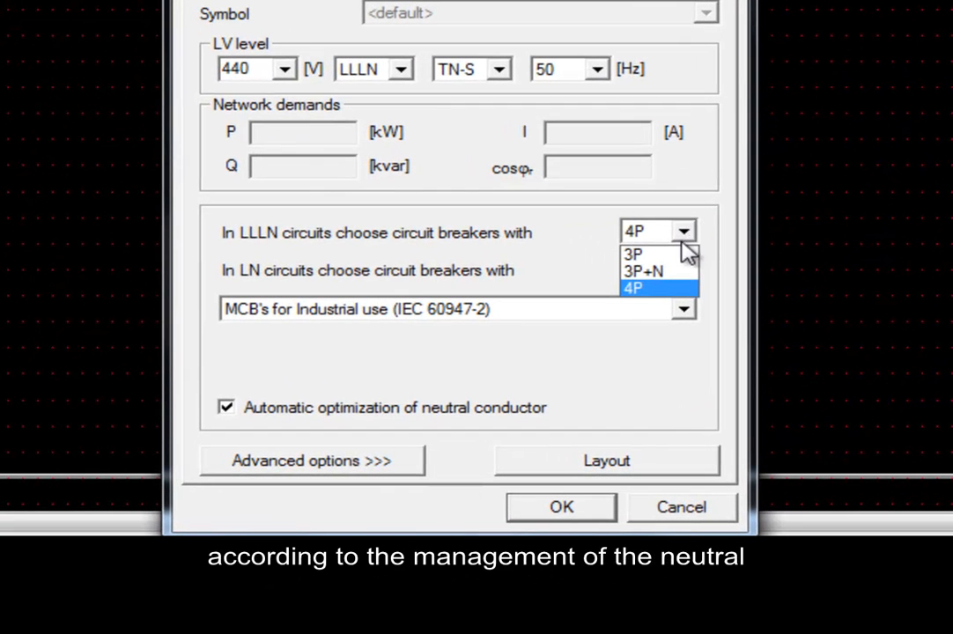
left_click(633, 289)
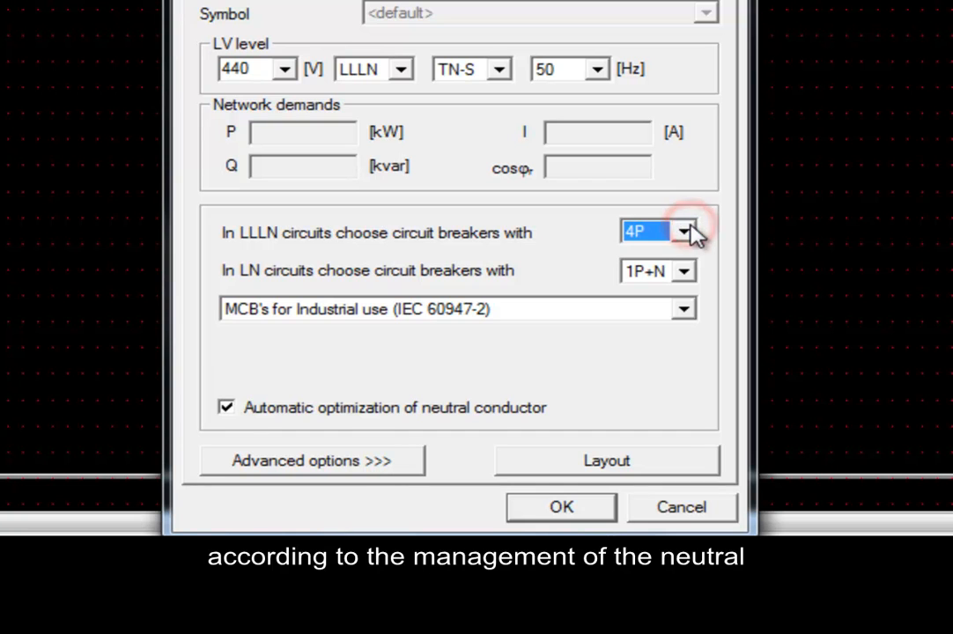
left_click(684, 271)
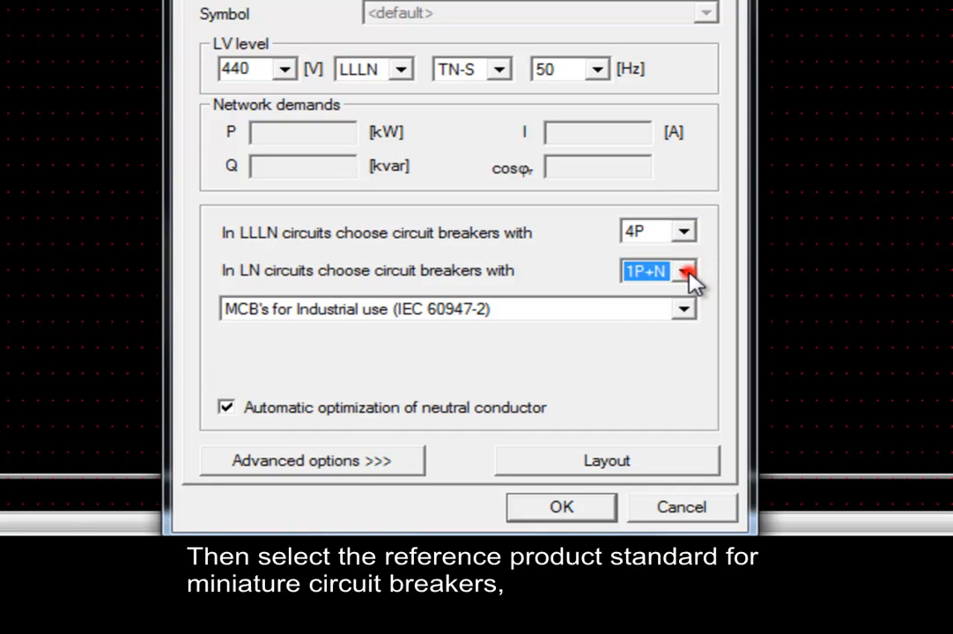
left_click(684, 309)
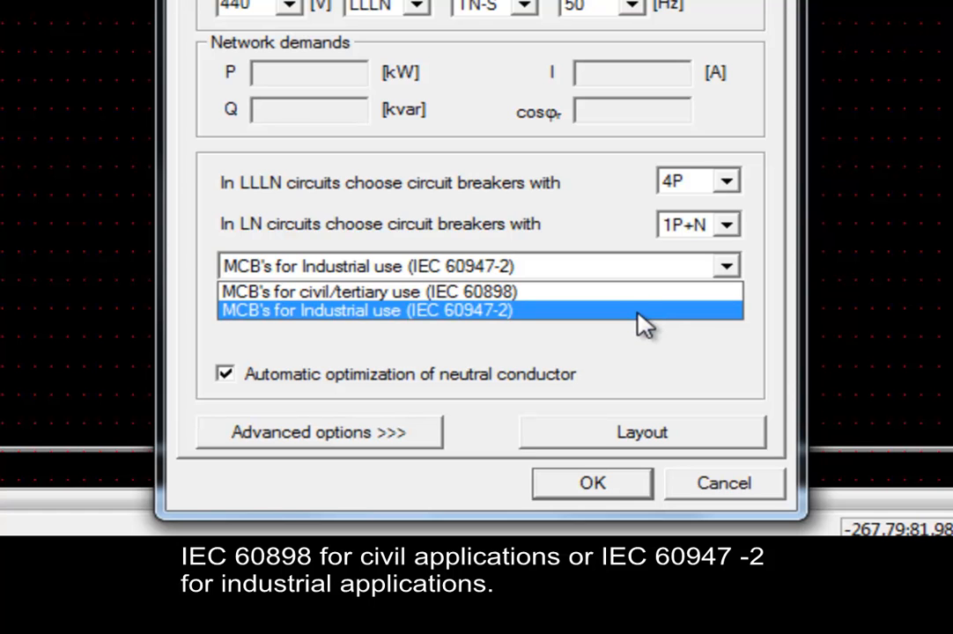
mouse_move(634, 345)
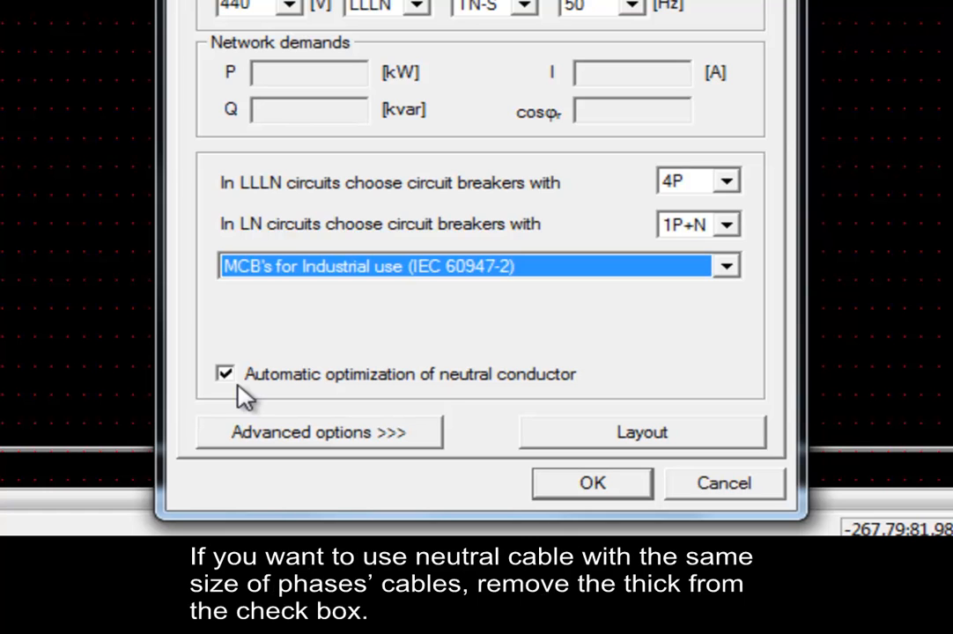
mouse_move(239, 391)
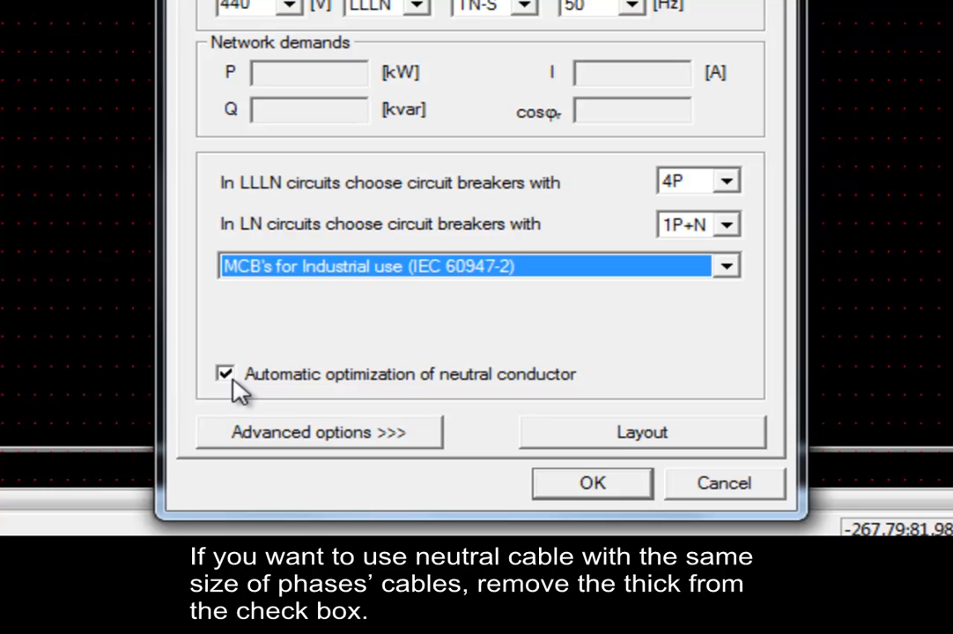
Step: Switch off automatic optimization of the neutral conductor
left_click(226, 374)
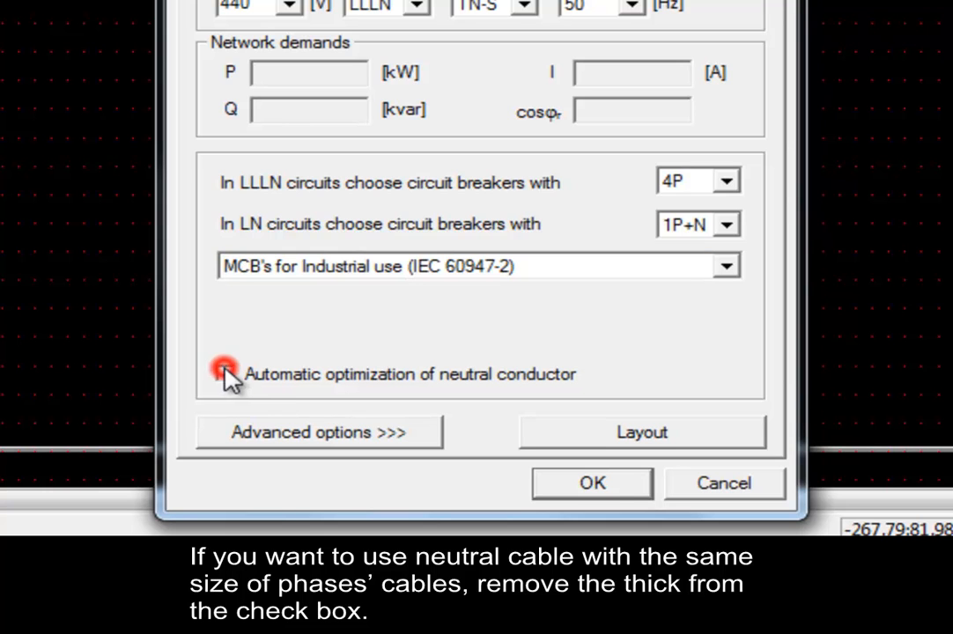
left_click(226, 374)
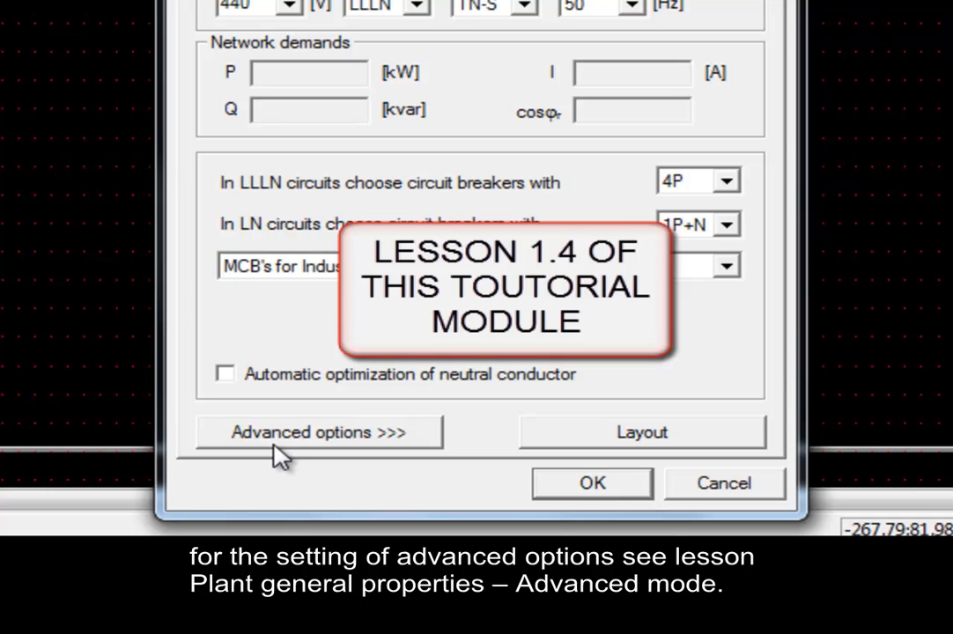
mouse_move(484, 437)
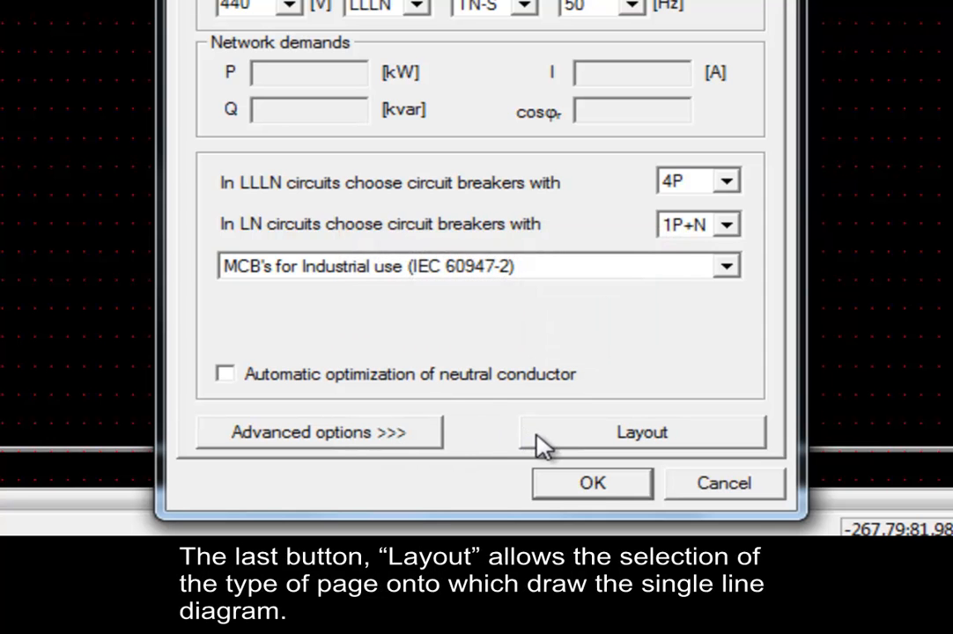
Step: In the layout chooser, preview the MV-07 medium voltage layout
left_click(642, 431)
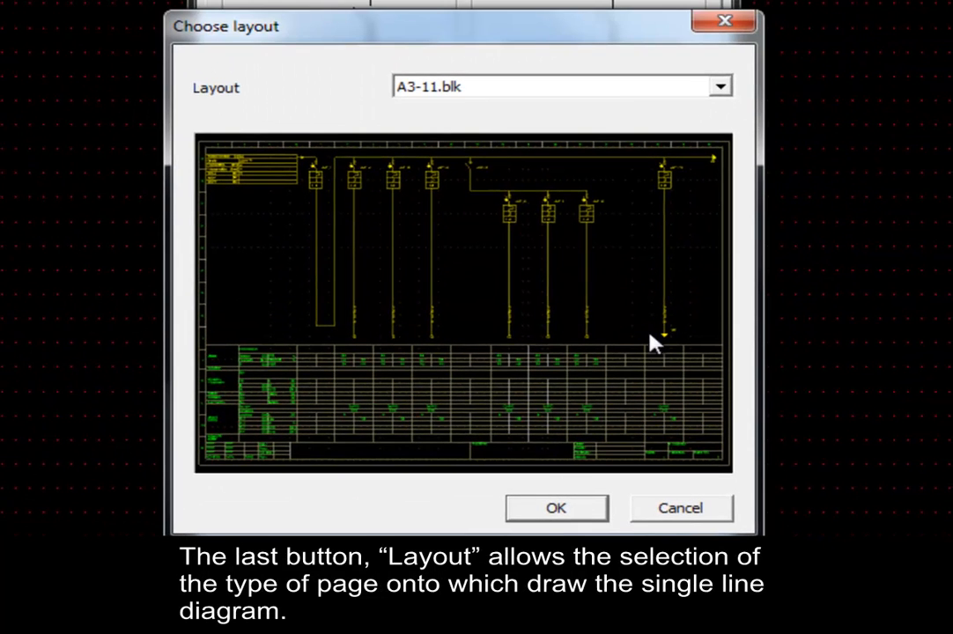
left_click(719, 84)
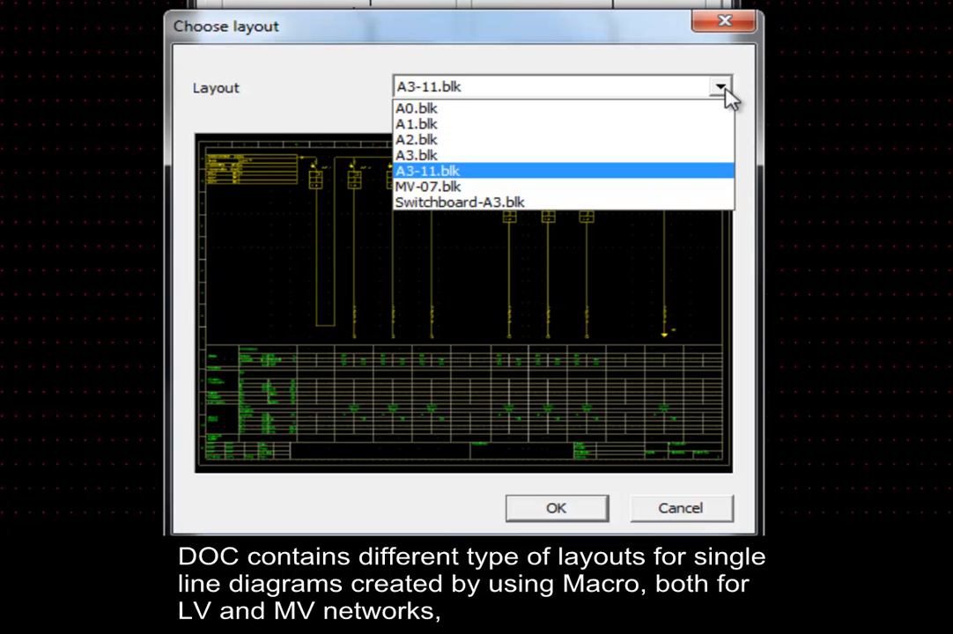
mouse_move(415, 155)
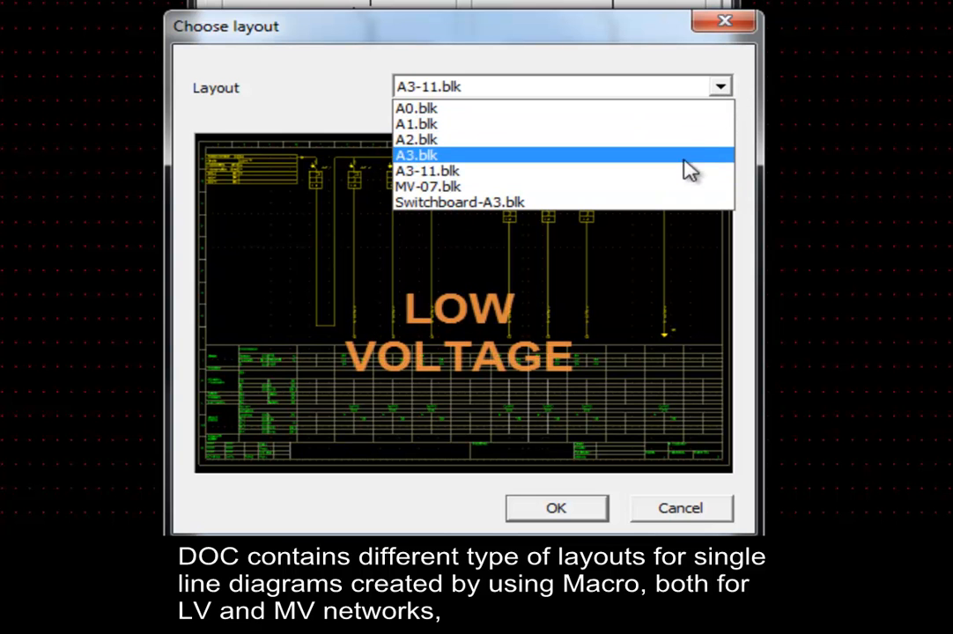
mouse_move(627, 187)
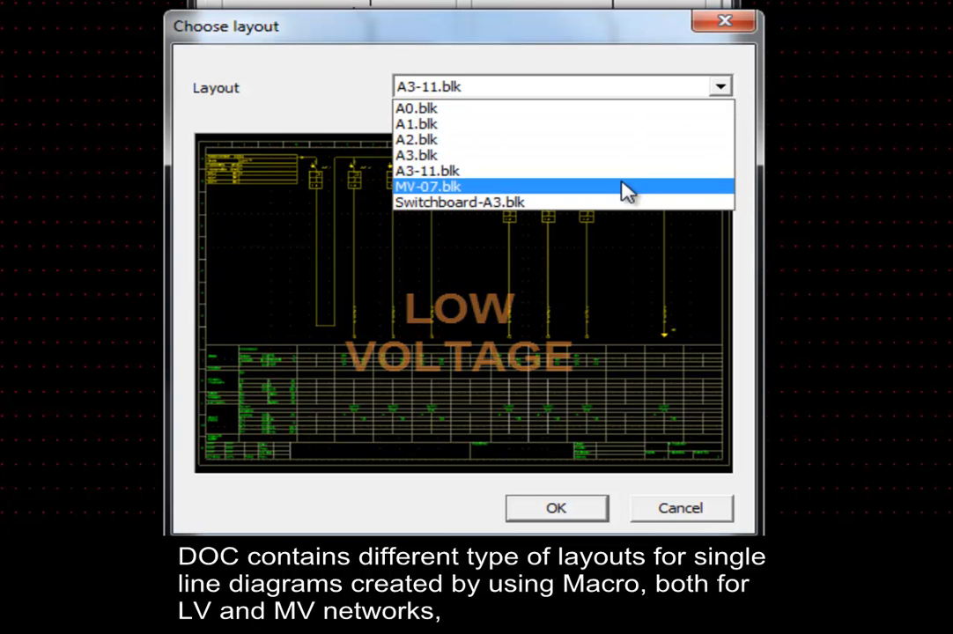
left_click(429, 187)
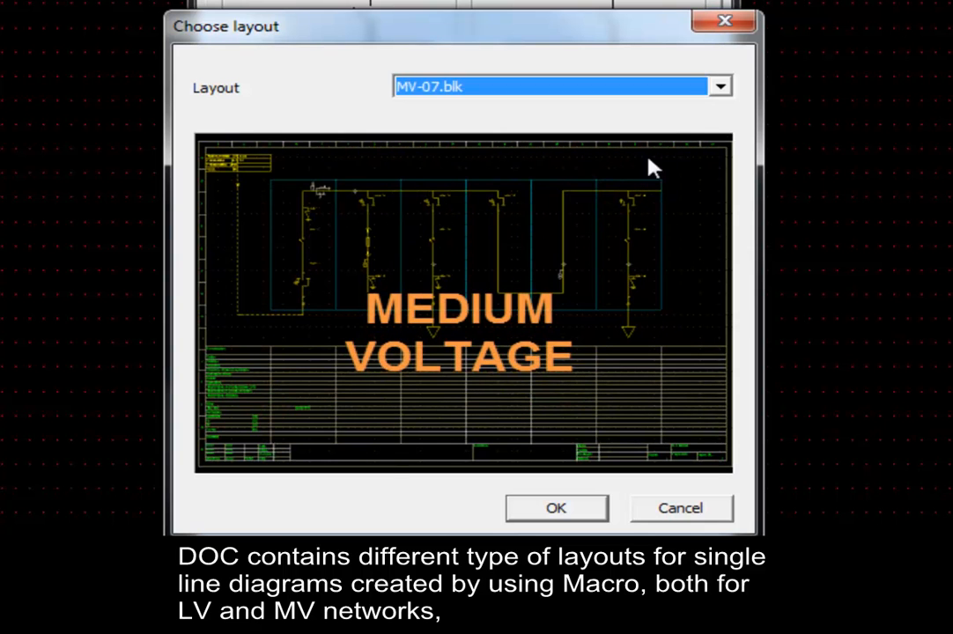
left_click(719, 84)
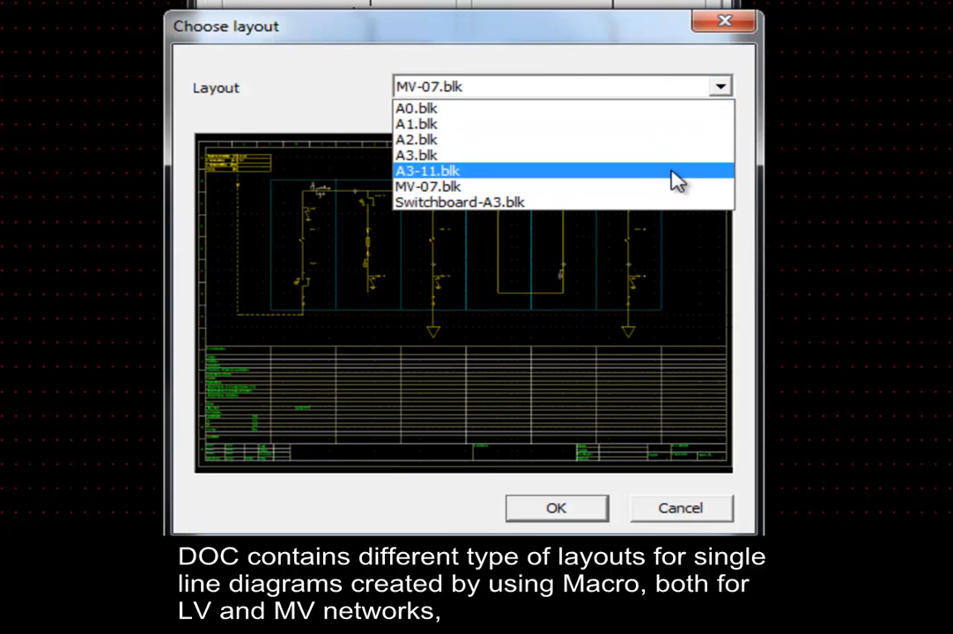
Step: Choose the A3-11 empty page for free drawing and confirm the layout
left_click(416, 155)
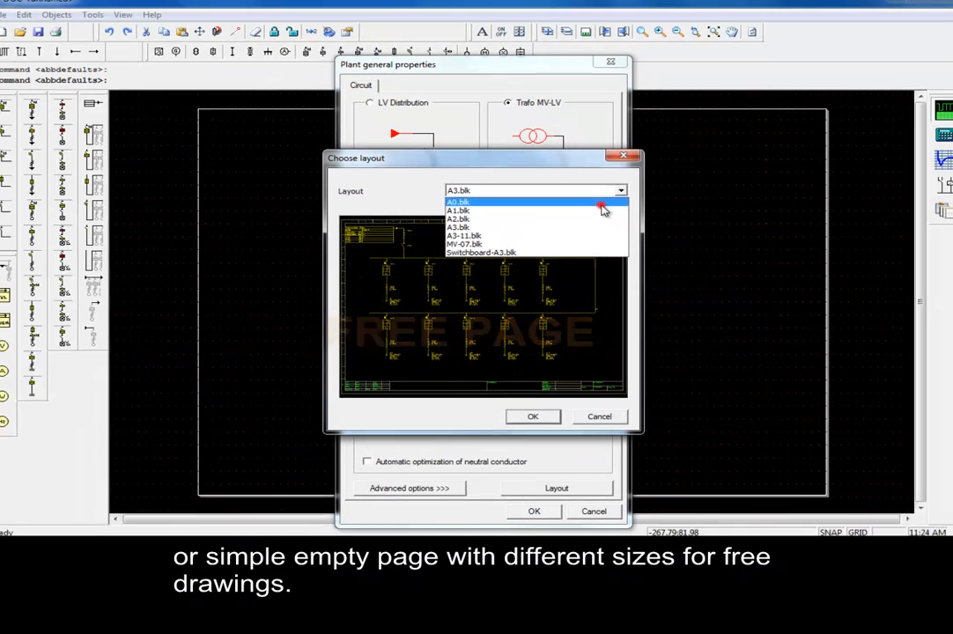
left_click(458, 200)
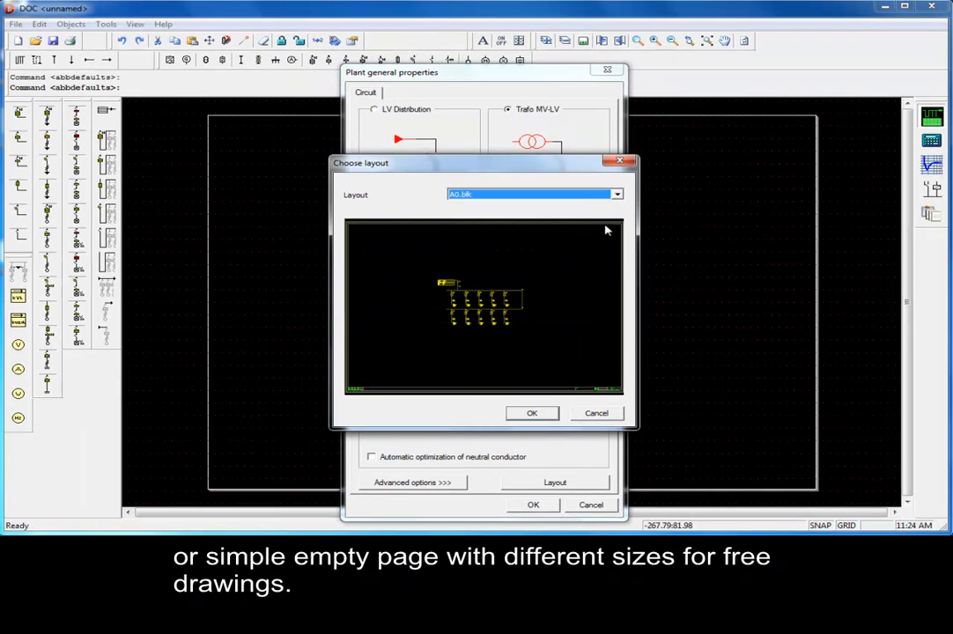
mouse_move(557, 375)
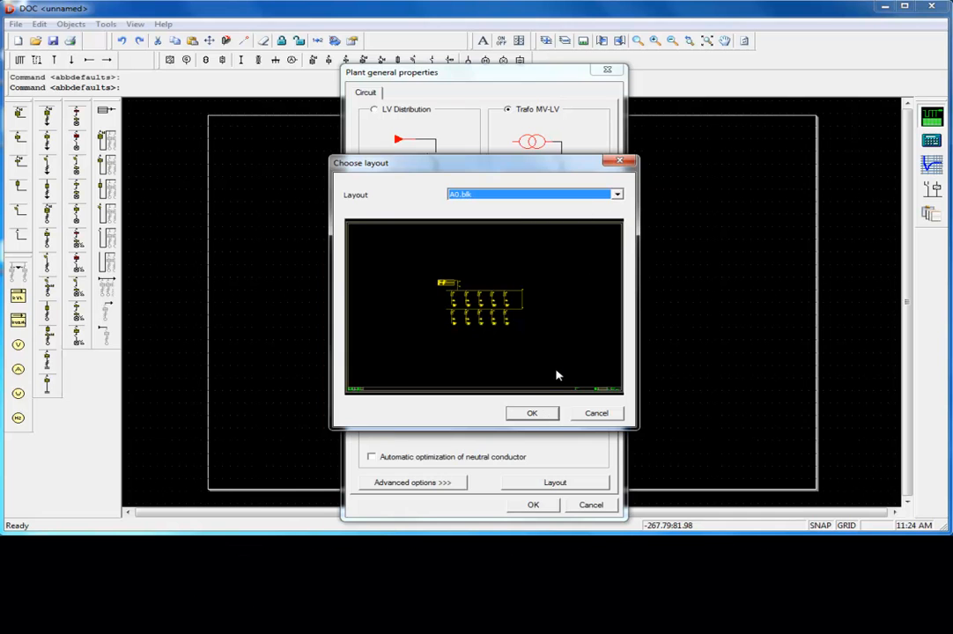
left_click(532, 413)
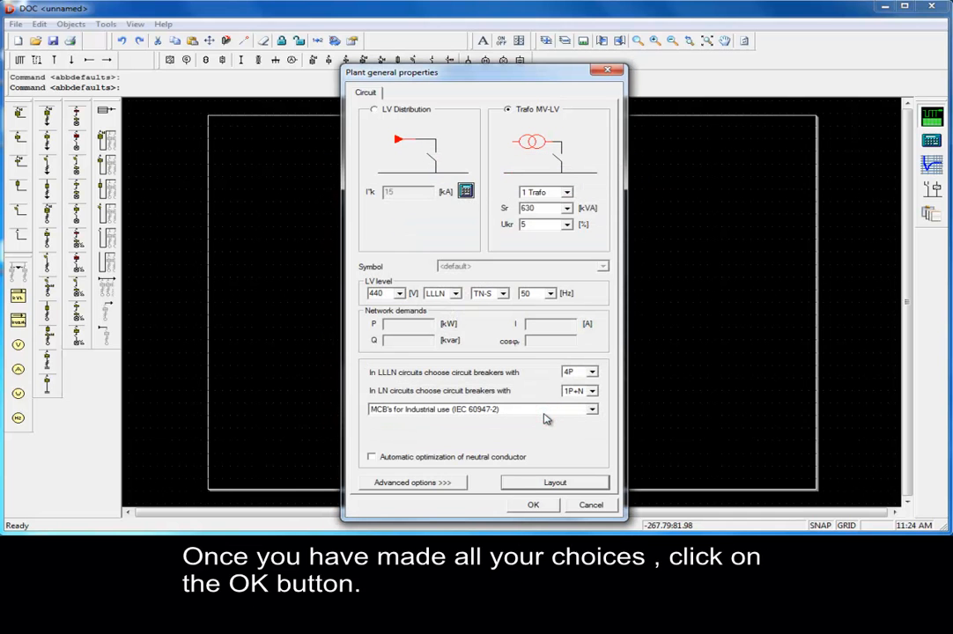
mouse_move(533, 507)
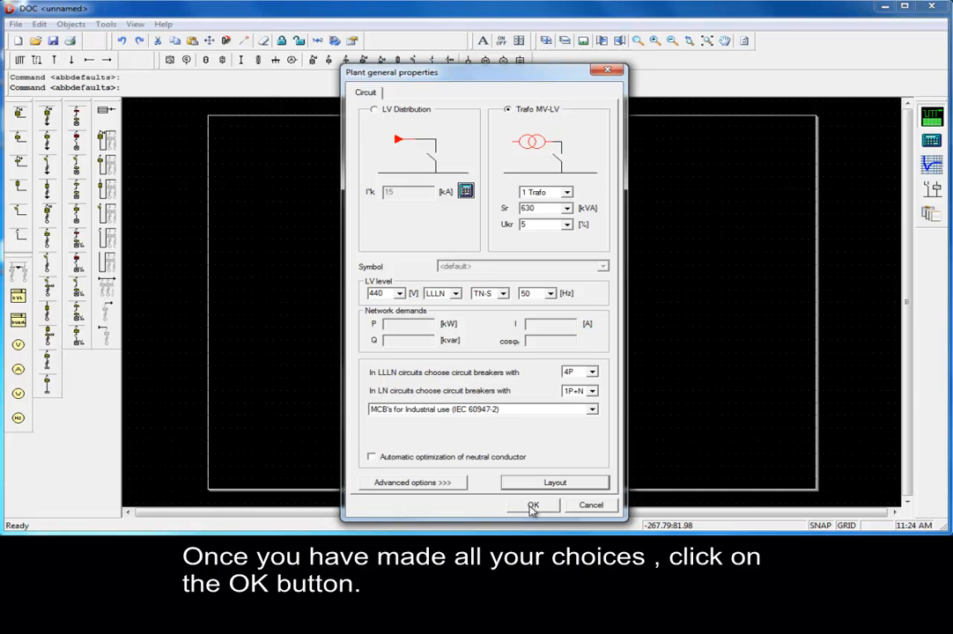
Step: Apply the plant properties so the transformer and its data table are drawn
left_click(532, 504)
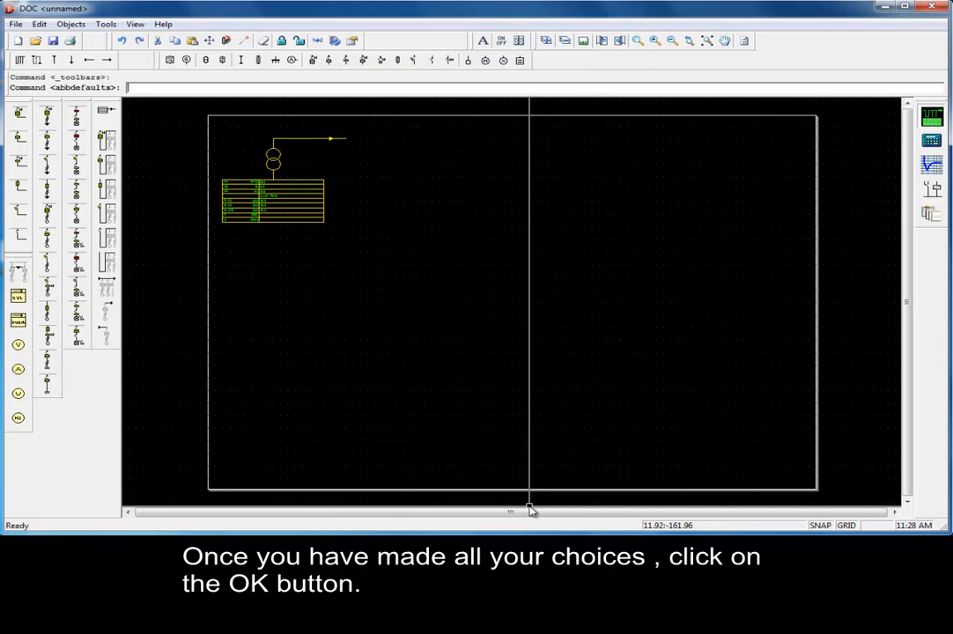